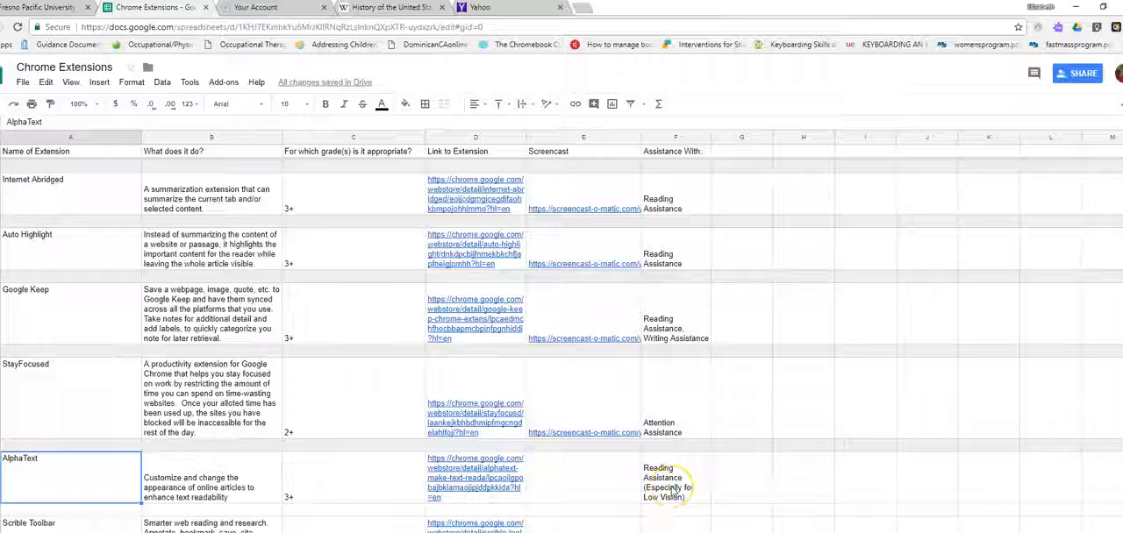
{"action": "mouse_move", "coordinate": [590, 494]}
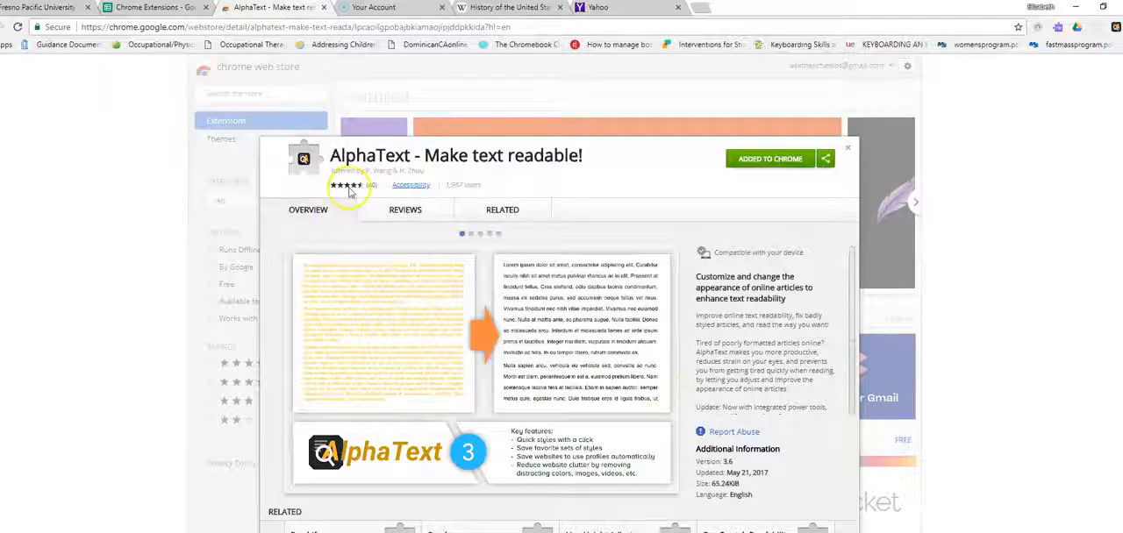
View AlphaText's user reviews in the Web Store, then switch to the History of the United States article
{"action": "left_click", "coordinate": [405, 210]}
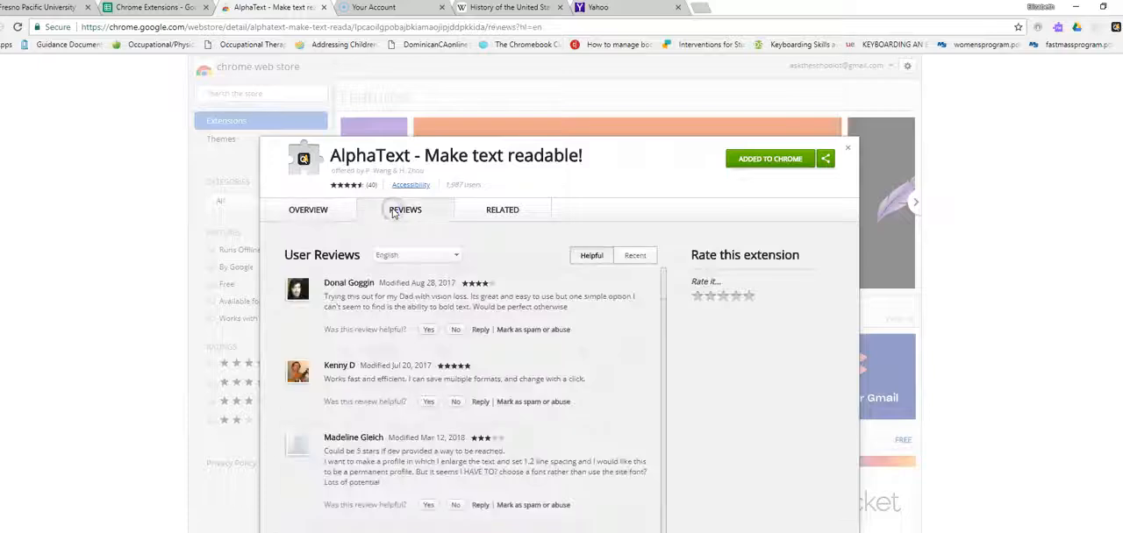
{"action": "mouse_move", "coordinate": [533, 390]}
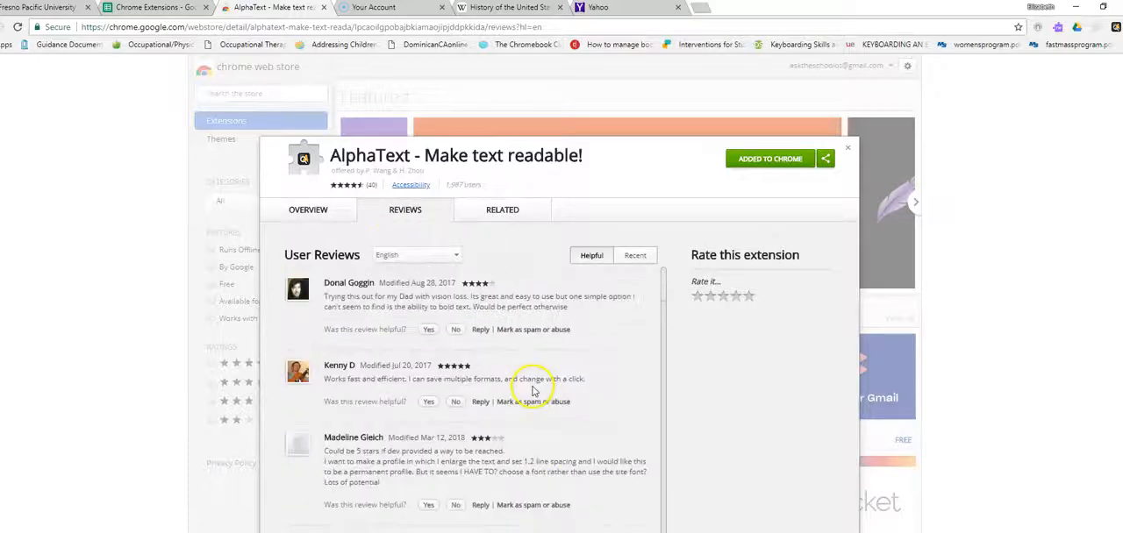
{"action": "mouse_move", "coordinate": [632, 388]}
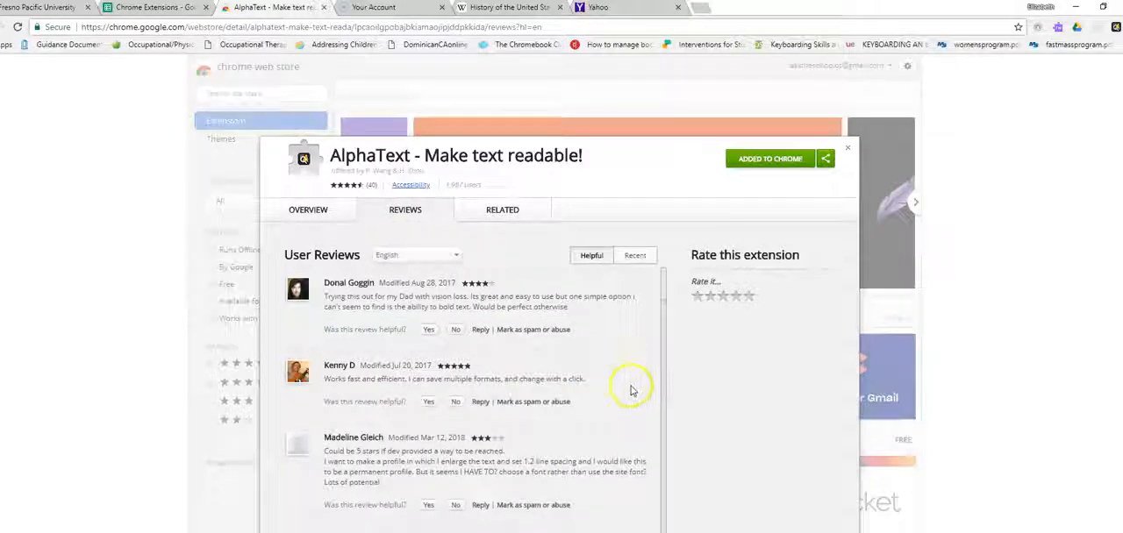
{"action": "mouse_move", "coordinate": [723, 119]}
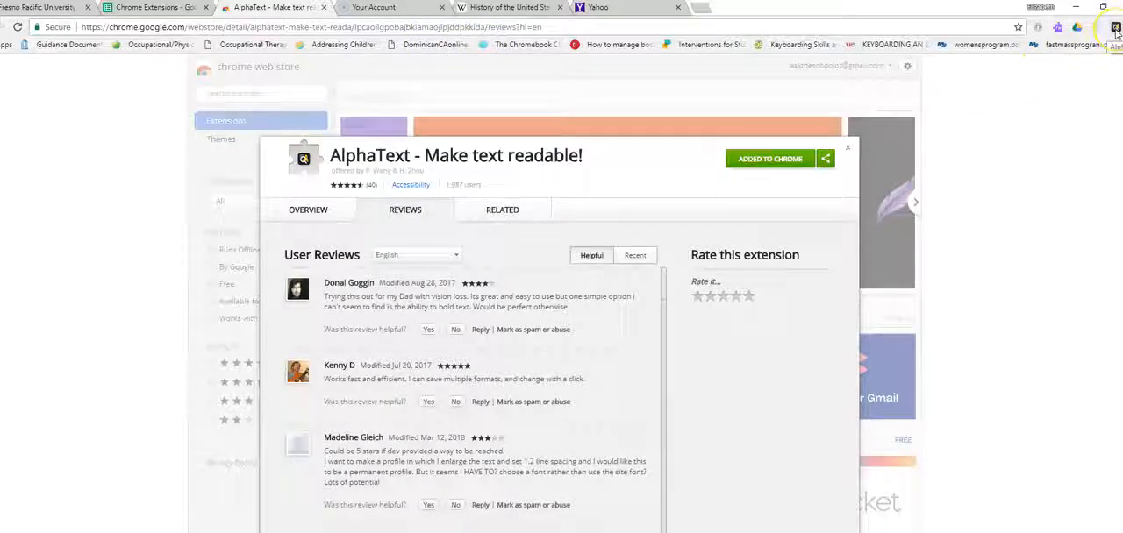
{"action": "left_click", "coordinate": [502, 7]}
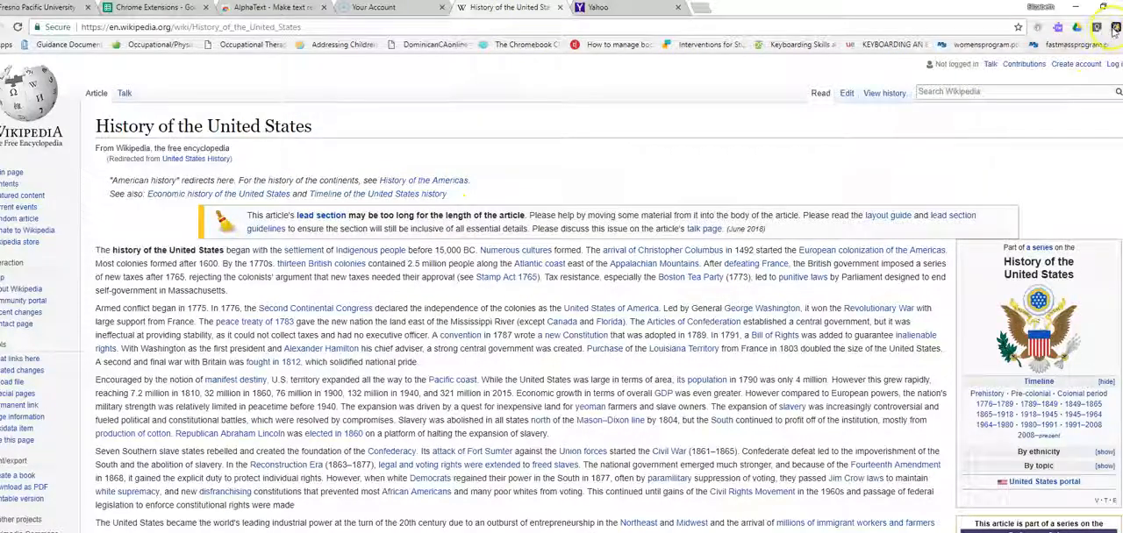
Apply a different font to the Wikipedia article from AlphaText's Quick Styles
{"action": "left_click", "coordinate": [1116, 25]}
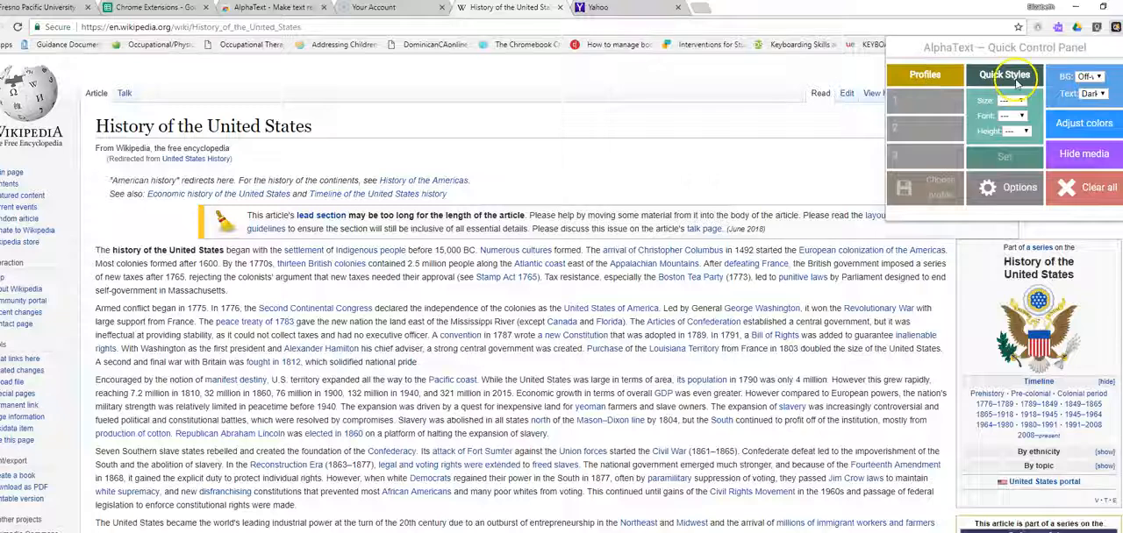
{"action": "left_click", "coordinate": [1018, 130]}
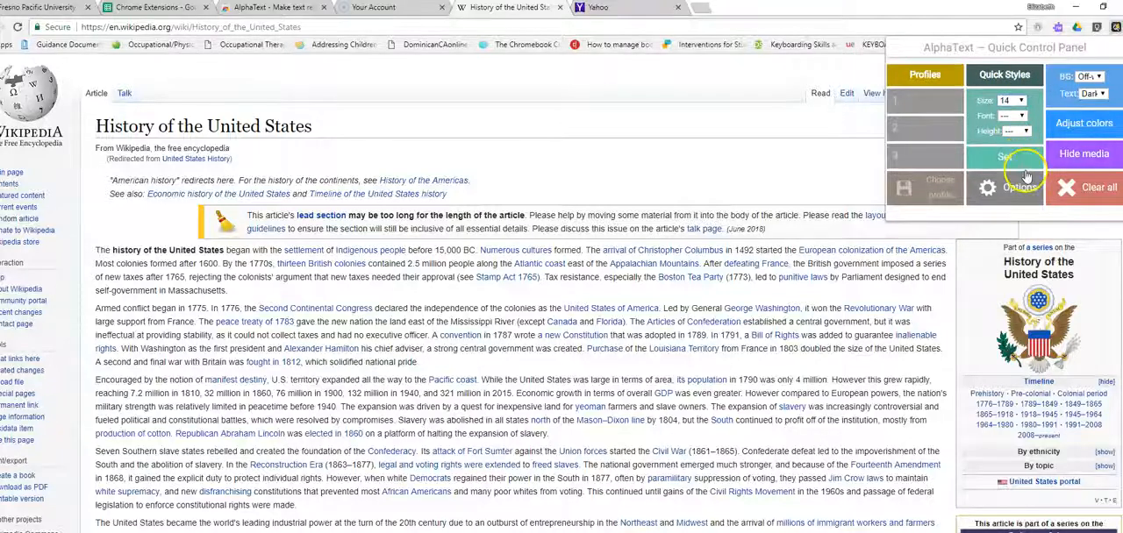
{"action": "left_click", "coordinate": [1028, 115]}
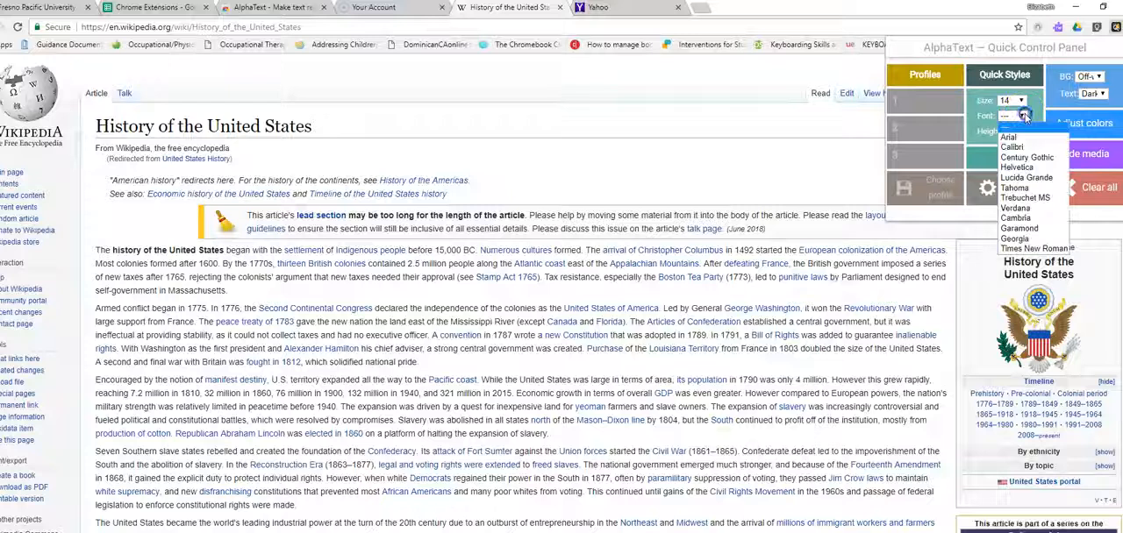
{"action": "left_click", "coordinate": [1039, 196]}
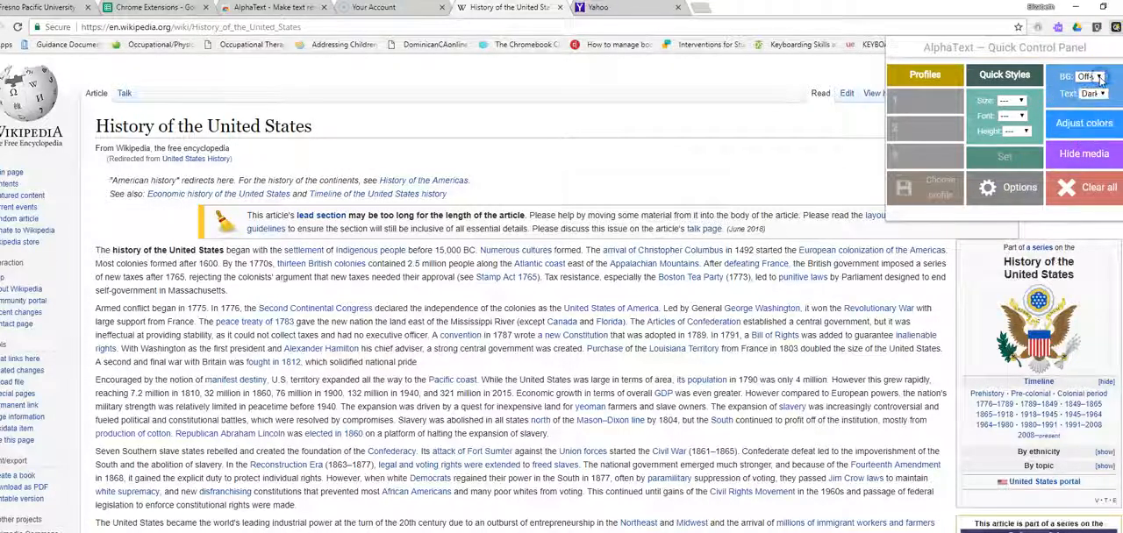
Toggle Adjust colors on and back off, then go to the extension's Options page
{"action": "left_click", "coordinate": [1095, 123]}
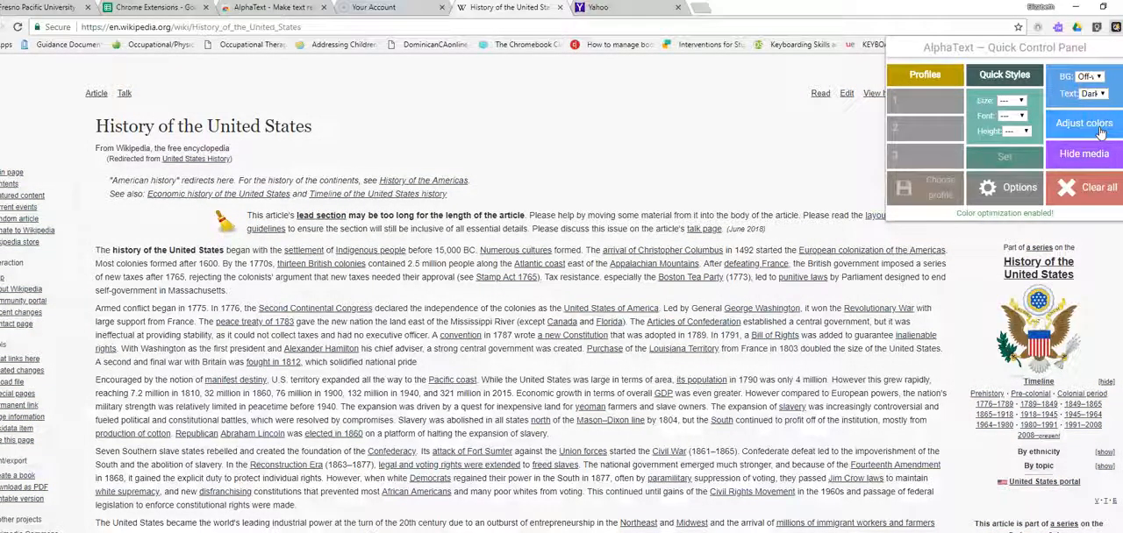
{"action": "left_click", "coordinate": [1095, 186]}
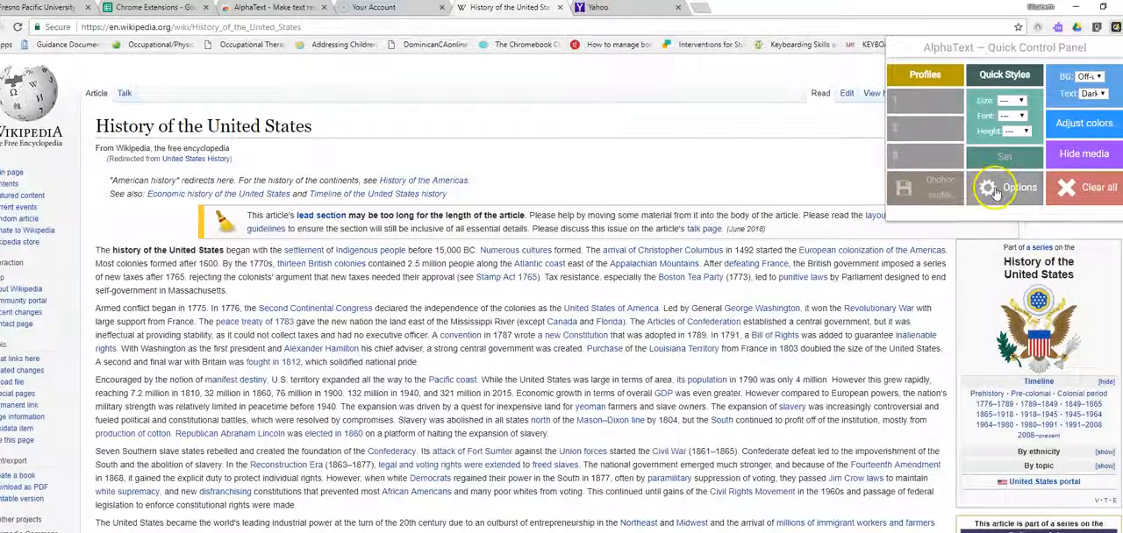
{"action": "left_click", "coordinate": [991, 186]}
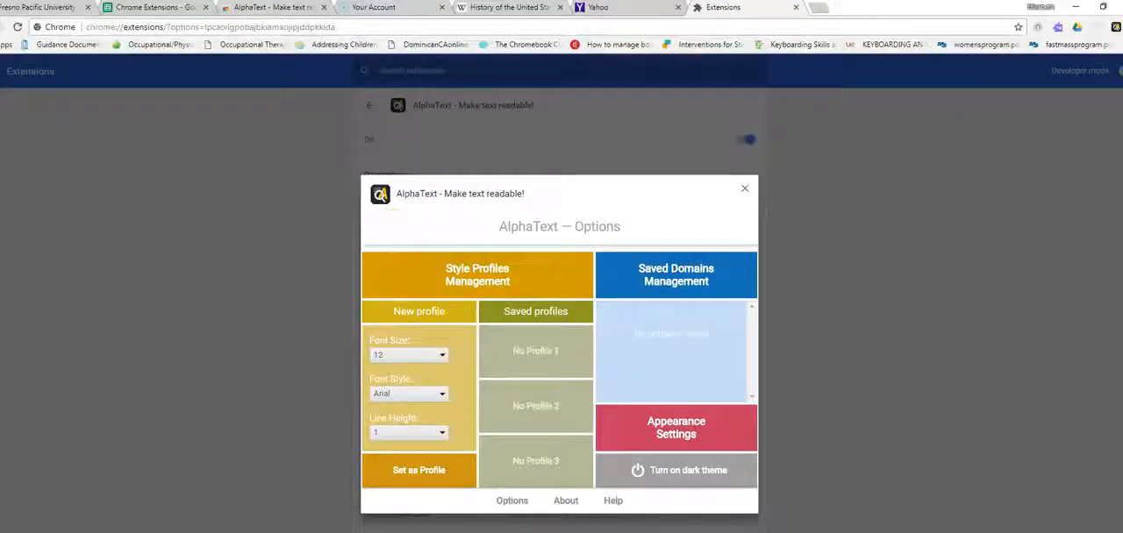
Leave the AlphaText Options page and return to the Chrome Extensions sheet
{"action": "left_click", "coordinate": [154, 7]}
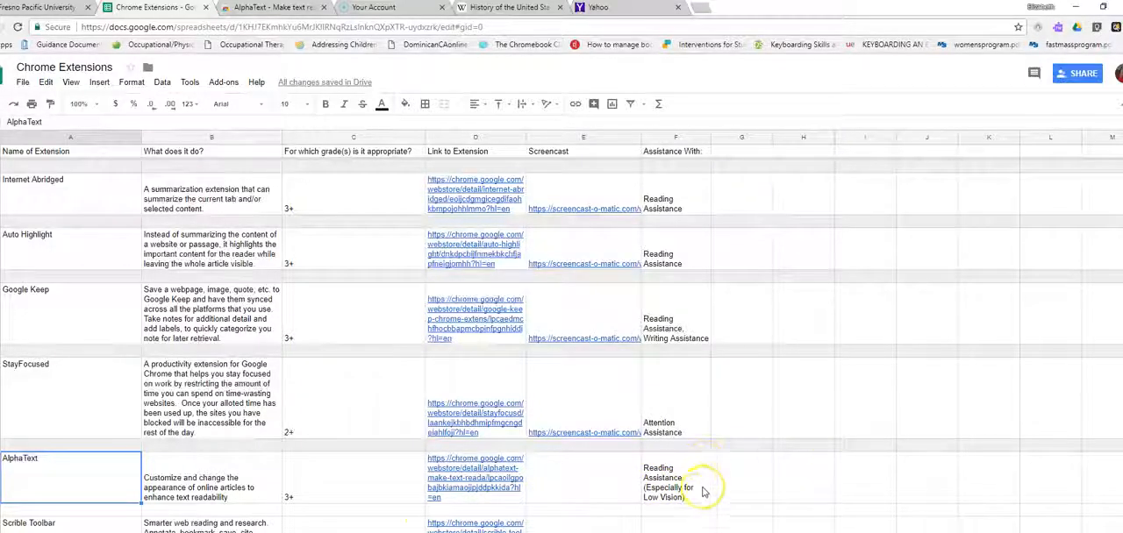
{"action": "mouse_move", "coordinate": [625, 489]}
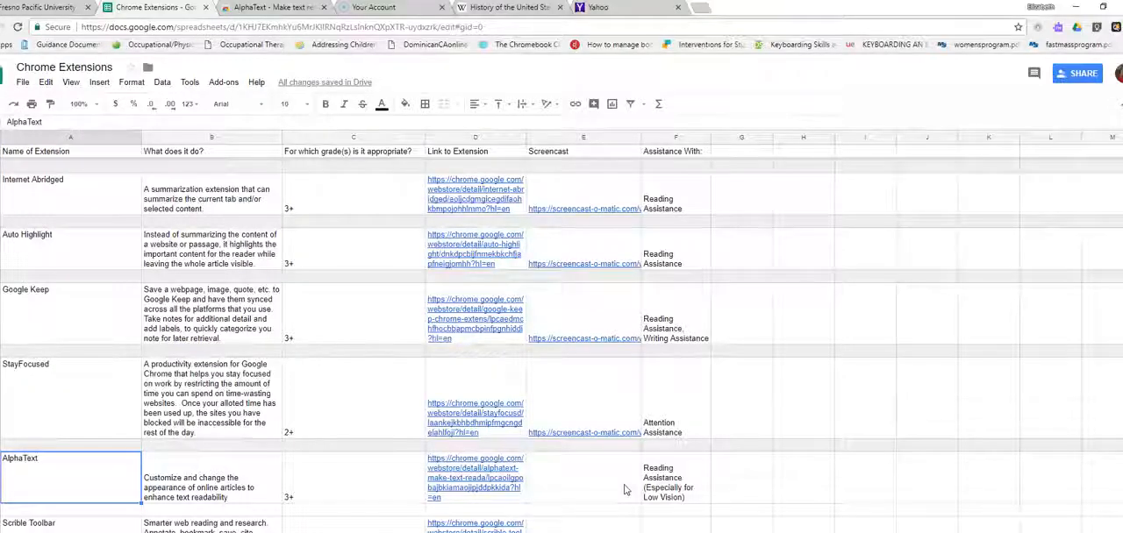
{"action": "mouse_move", "coordinate": [472, 442]}
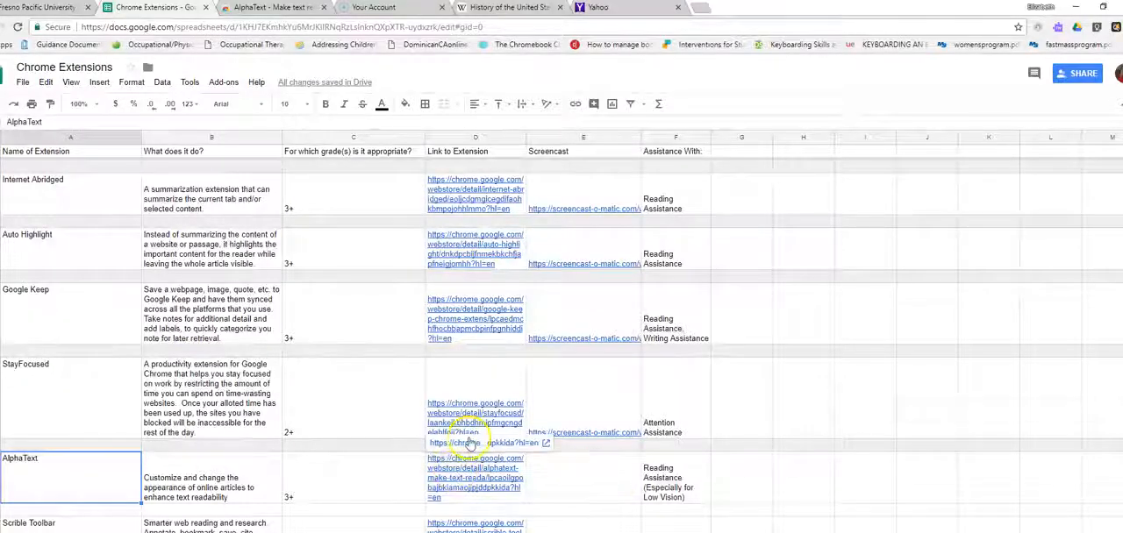
Open AlphaText's store listing from the sheet link, then return to the History of the United States article
{"action": "left_click", "coordinate": [477, 445]}
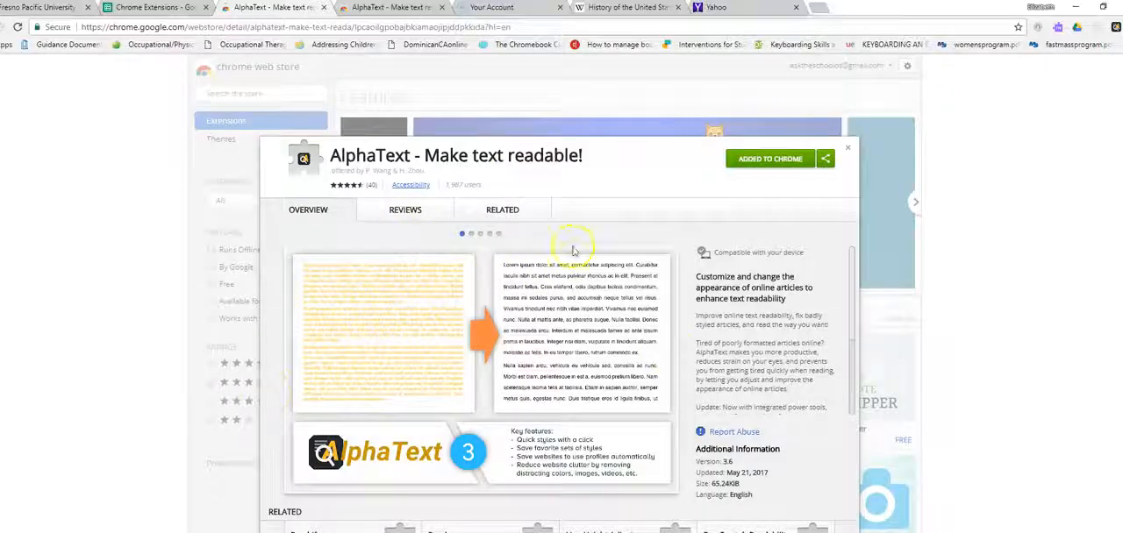
{"action": "mouse_move", "coordinate": [896, 147]}
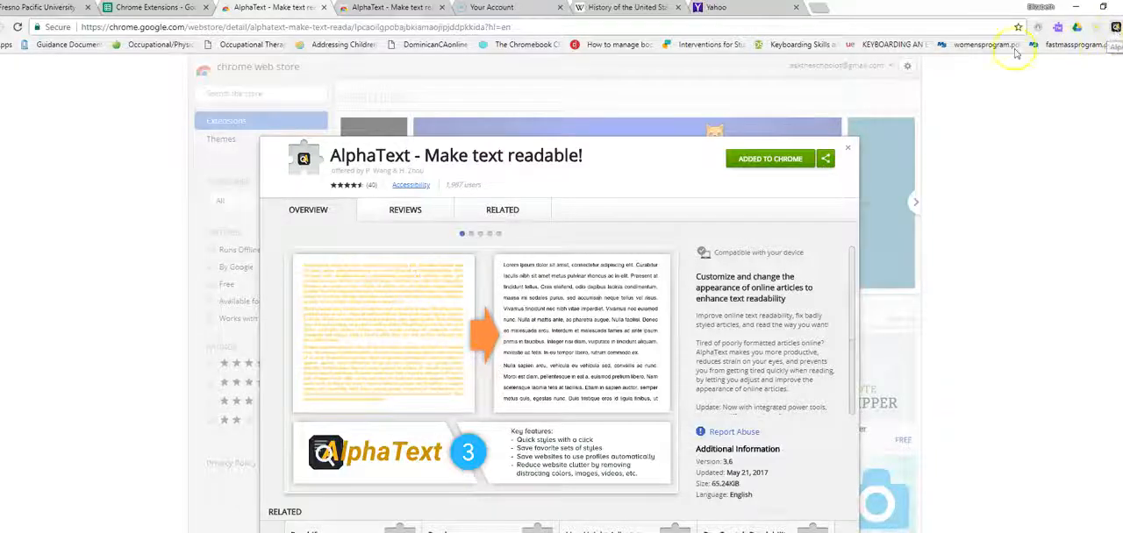
{"action": "left_click", "coordinate": [633, 7]}
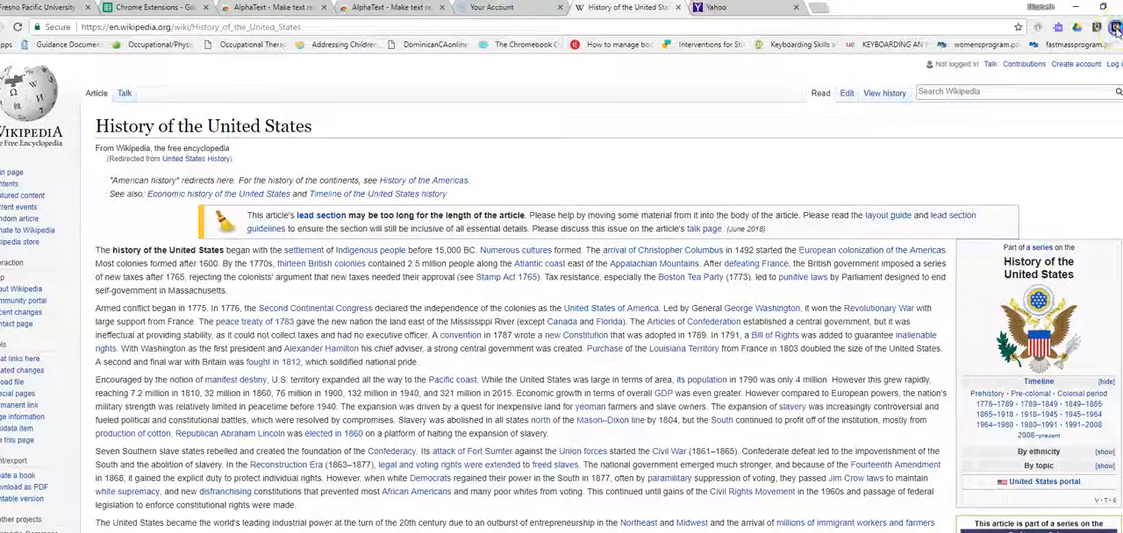
Reopen AlphaText's options and extension details, then return to the History of the United States article
{"action": "left_click", "coordinate": [1116, 28]}
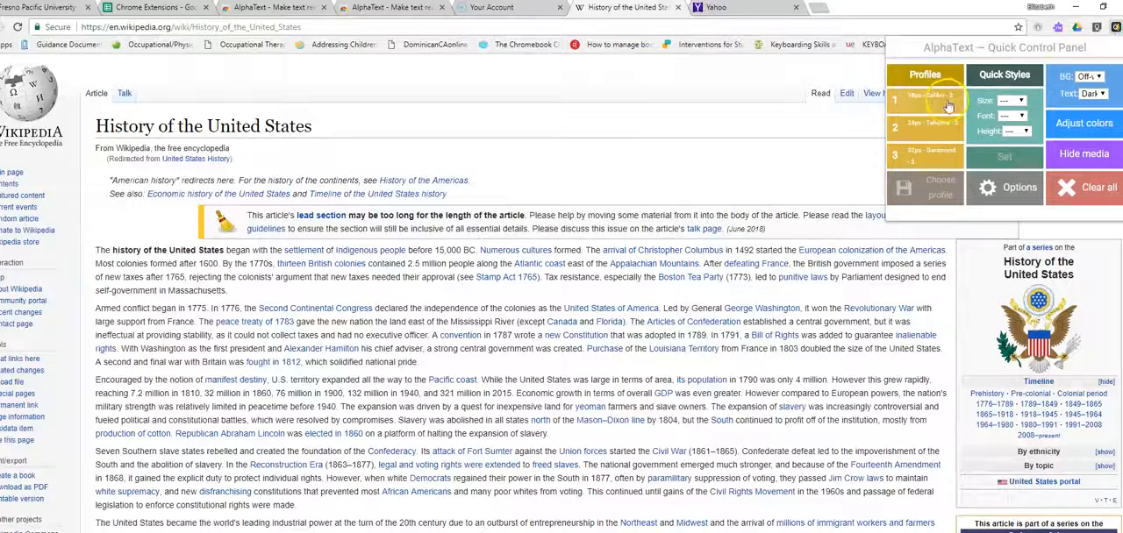
{"action": "left_click", "coordinate": [1017, 186]}
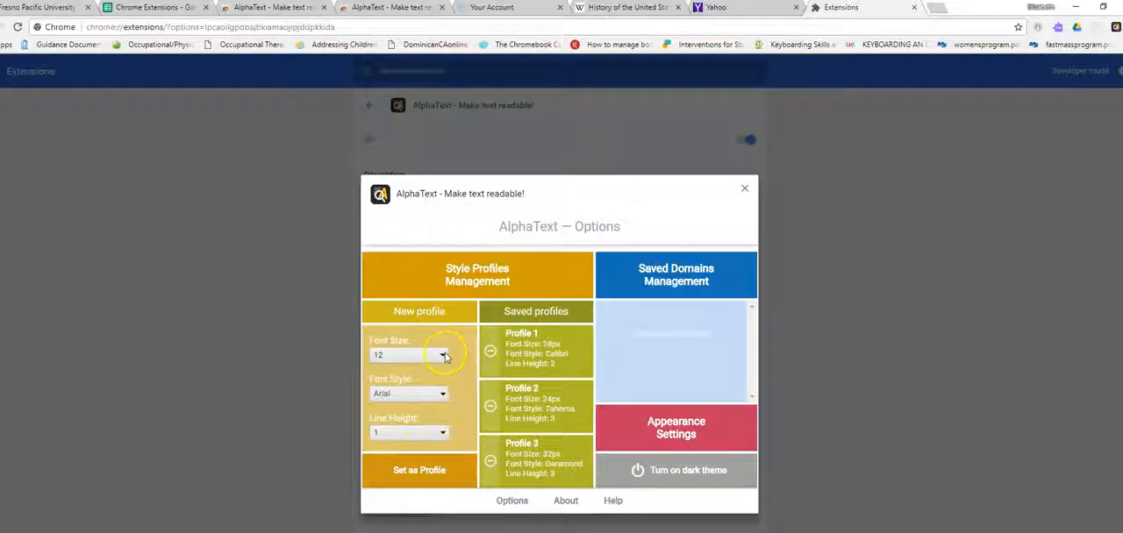
{"action": "mouse_move", "coordinate": [428, 412]}
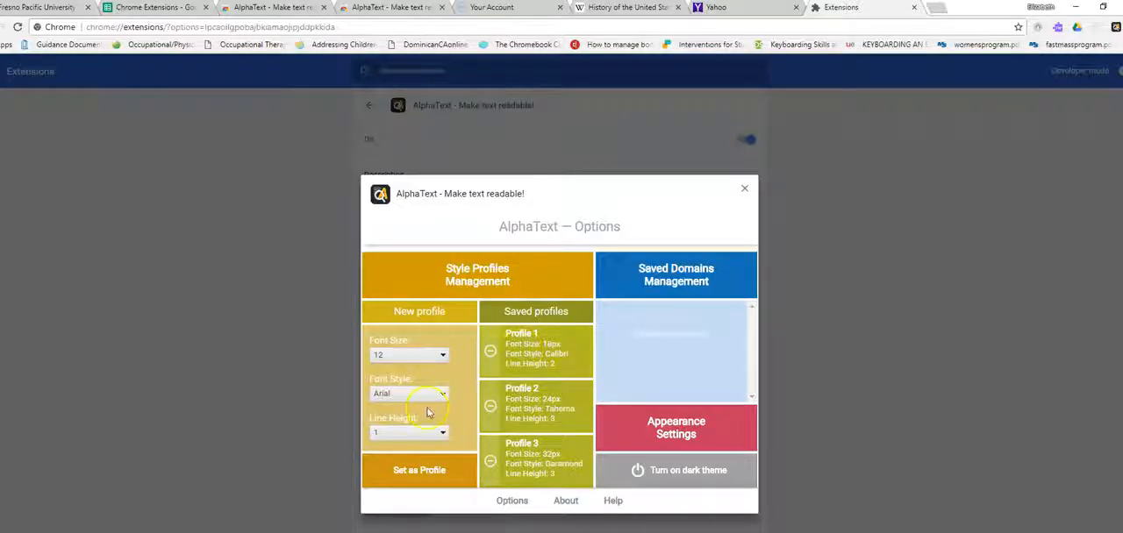
{"action": "mouse_move", "coordinate": [447, 481]}
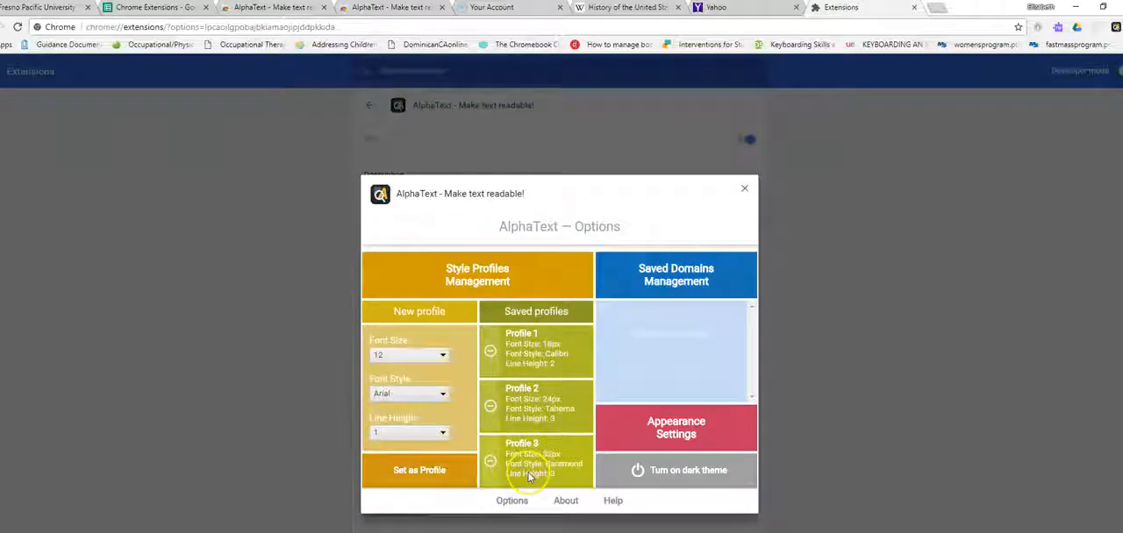
{"action": "left_click", "coordinate": [744, 187]}
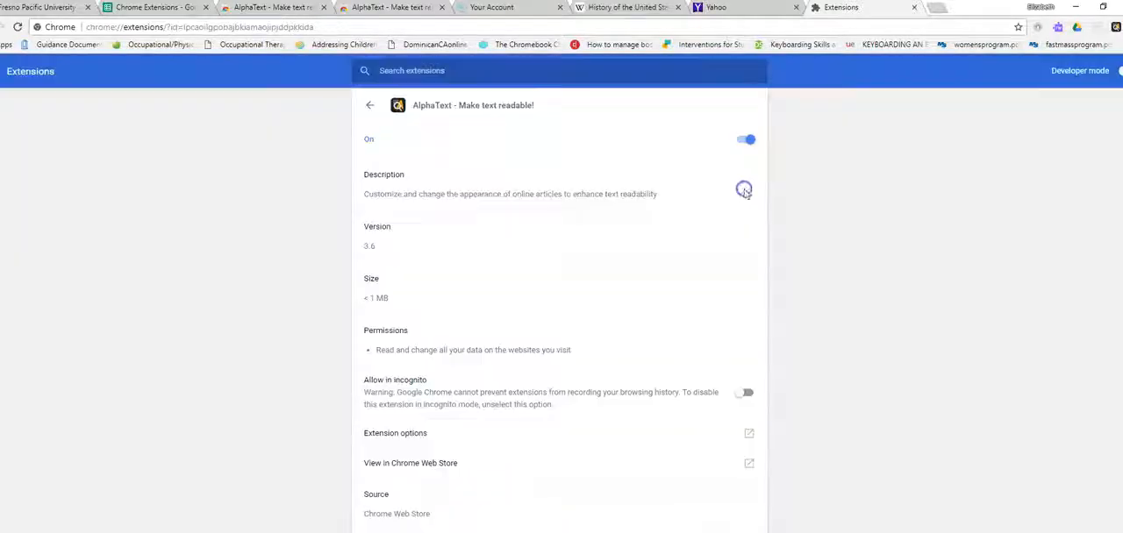
{"action": "left_click", "coordinate": [633, 7]}
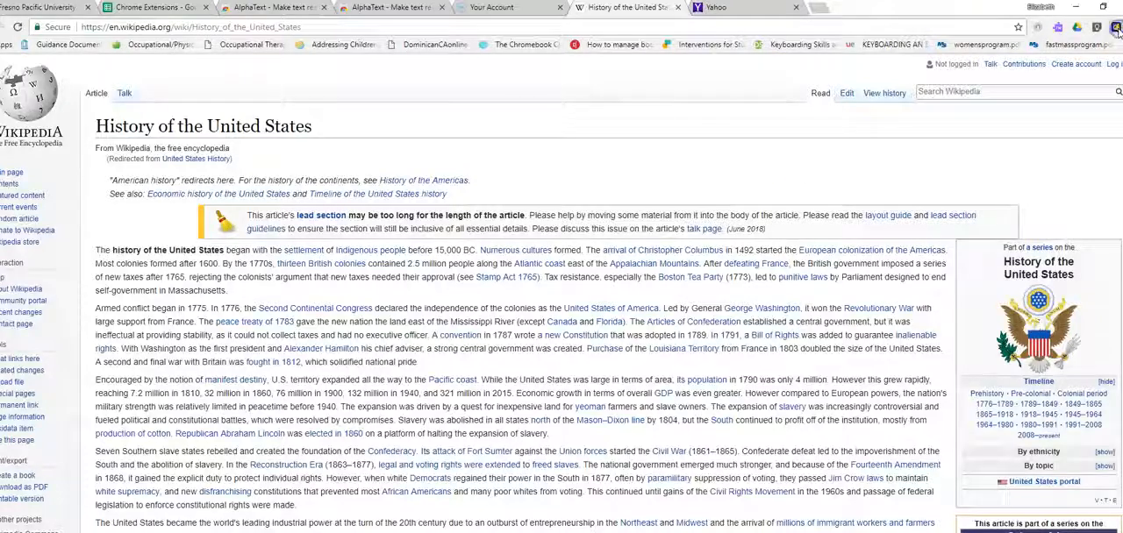
Apply saved Profile 1 so the article shows a much larger, widely spaced serif font
{"action": "left_click", "coordinate": [1116, 24]}
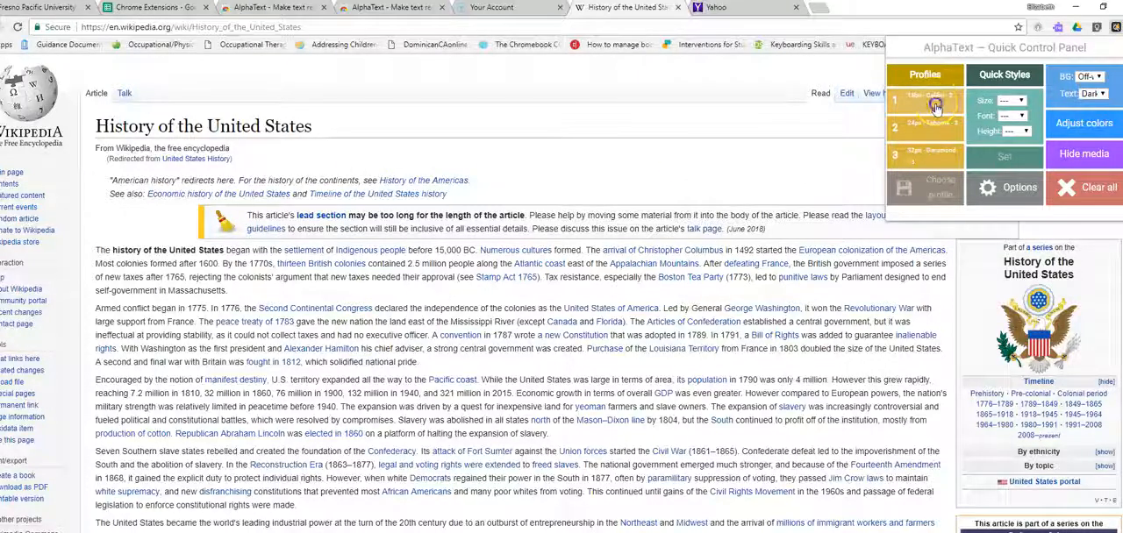
{"action": "left_click", "coordinate": [934, 102]}
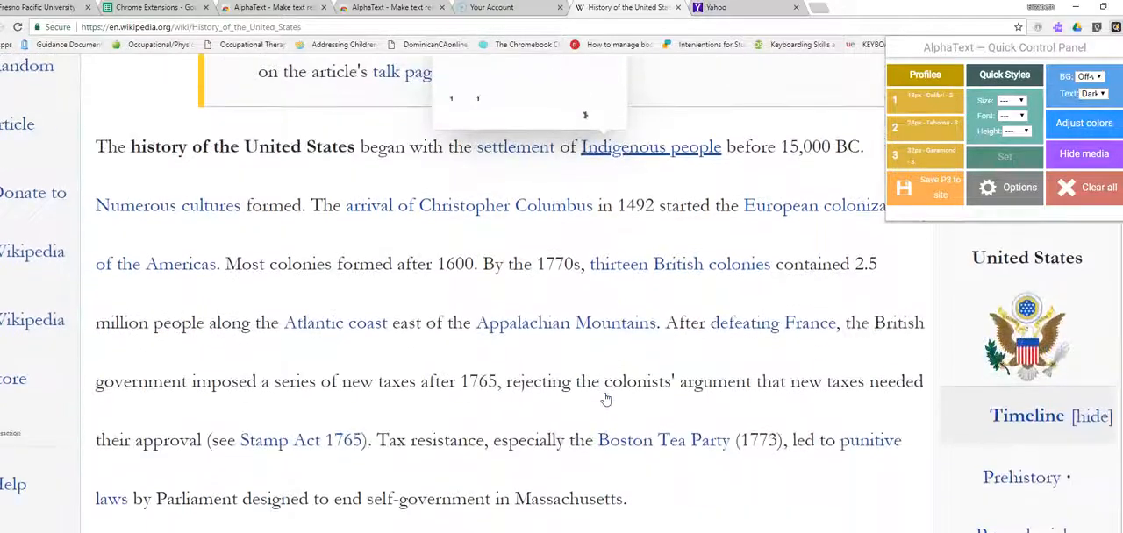
{"action": "scroll", "scroll_direction": "down", "scroll_amount": 3}
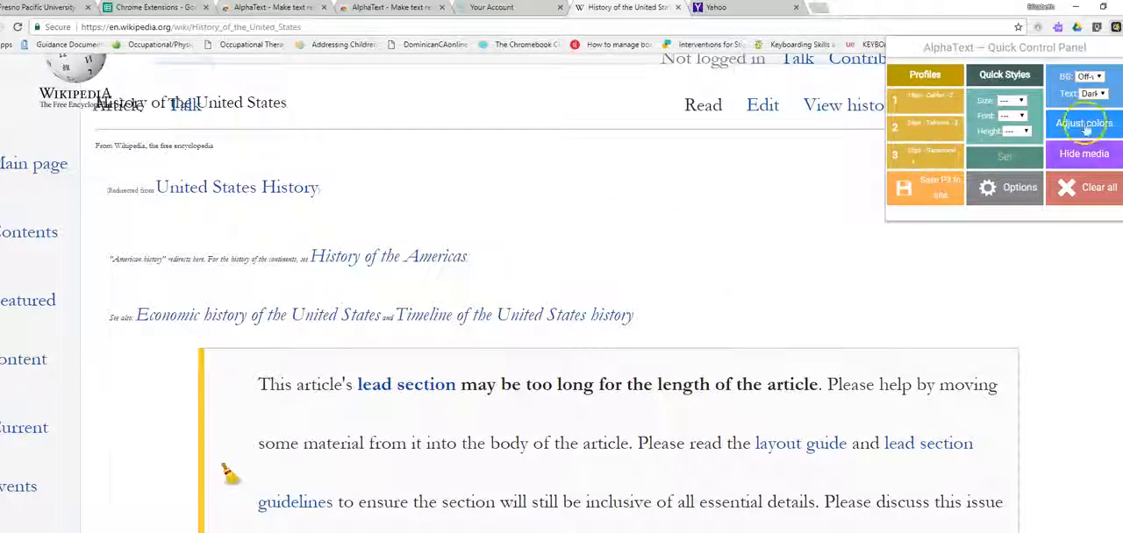
Switch the article to light text on black and hide its images
{"action": "left_click", "coordinate": [1088, 75]}
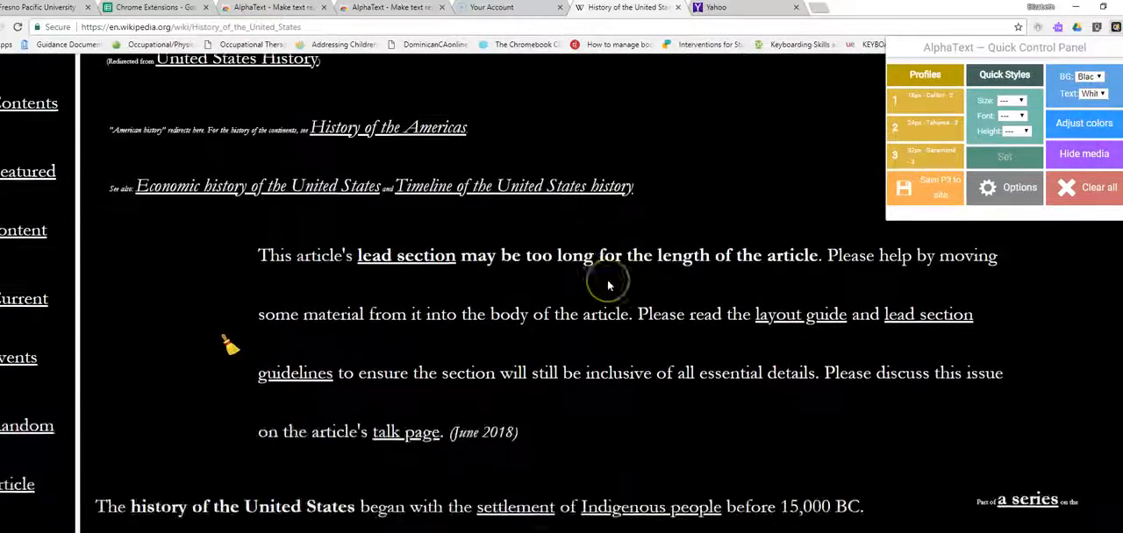
{"action": "scroll", "scroll_direction": "down", "scroll_amount": 3}
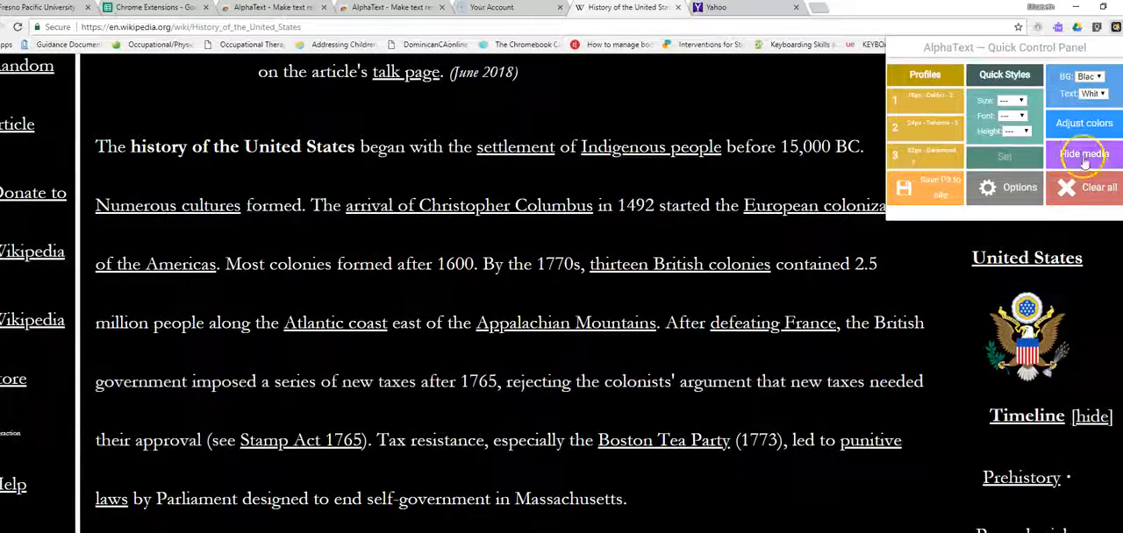
{"action": "left_click", "coordinate": [1084, 154]}
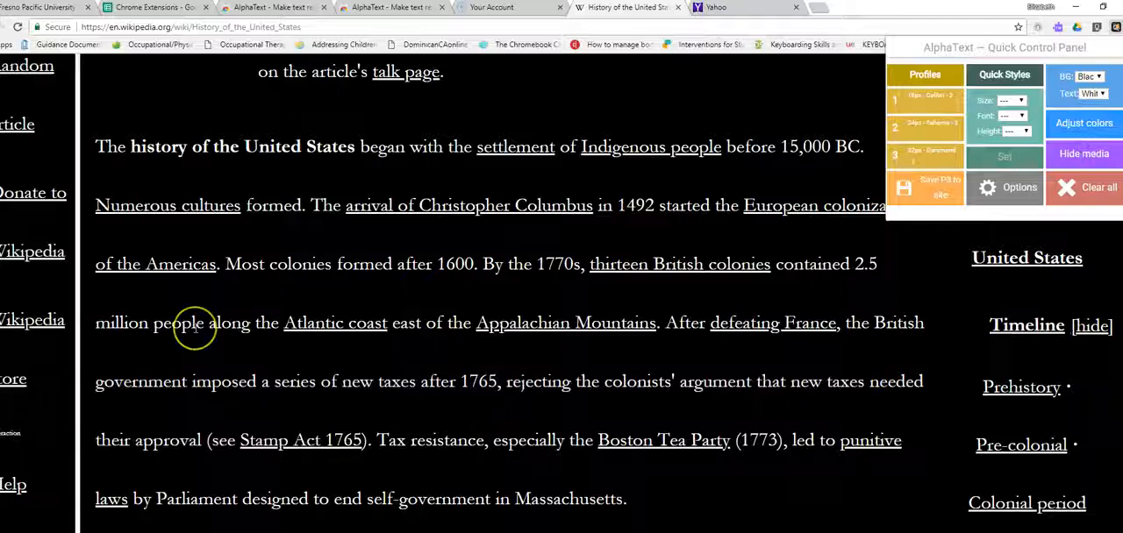
{"action": "scroll", "scroll_direction": "down", "scroll_amount": 3}
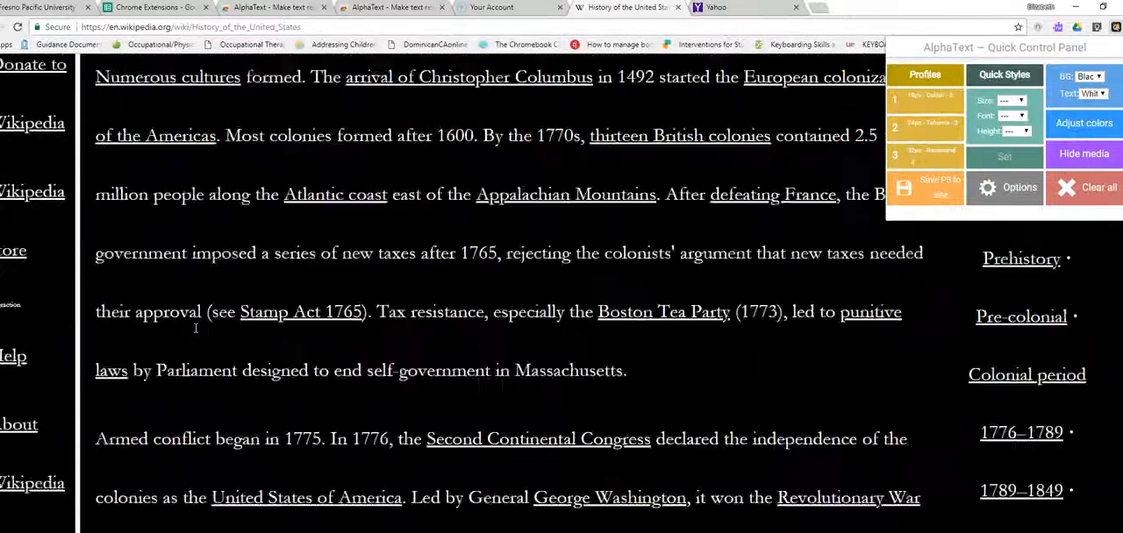
{"action": "scroll", "scroll_direction": "up", "scroll_amount": 3}
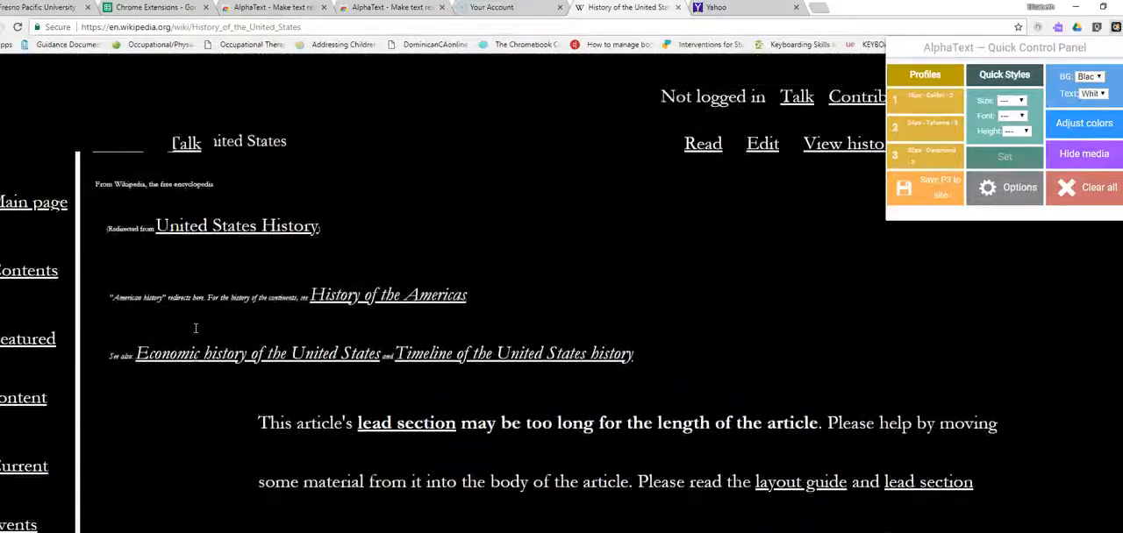
Clear all AlphaText styling from the article and switch to the Yahoo home page
{"action": "left_click", "coordinate": [1083, 186]}
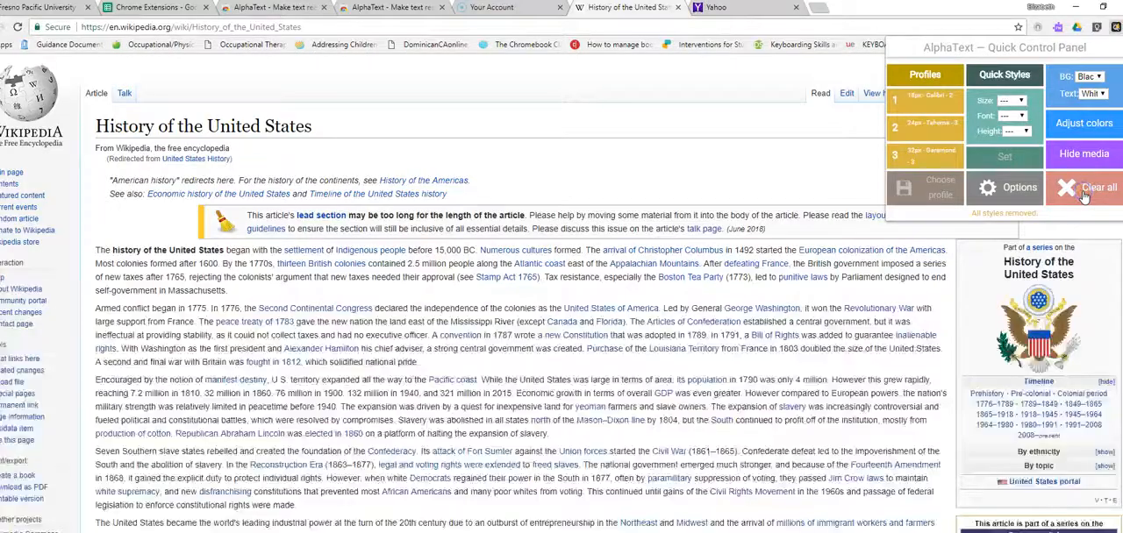
{"action": "left_click", "coordinate": [736, 7]}
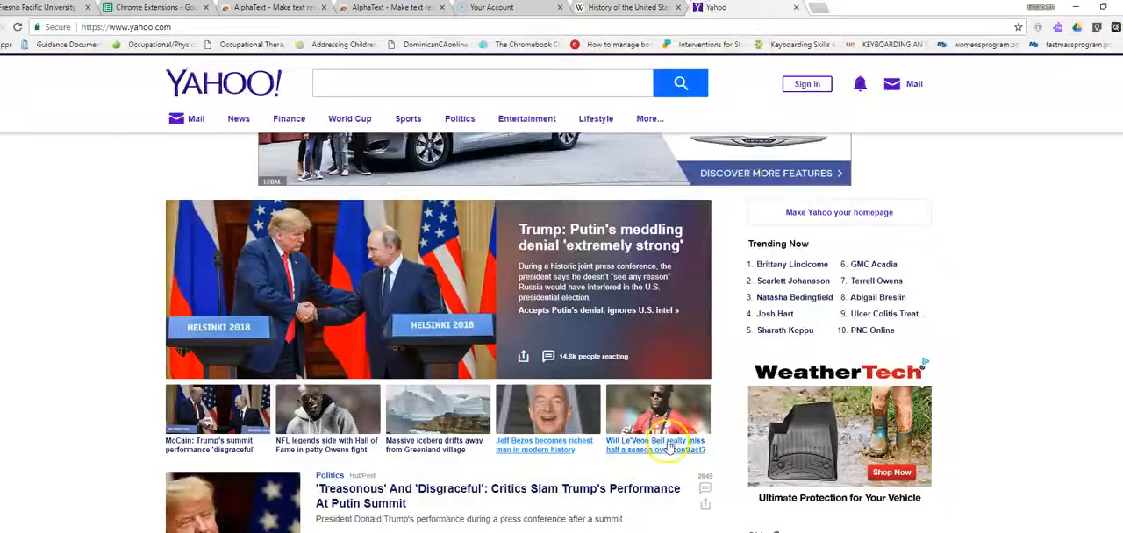
Open the Le'Veon Bell story on Yahoo and bring up AlphaText's quick control panel
{"action": "left_click", "coordinate": [656, 443]}
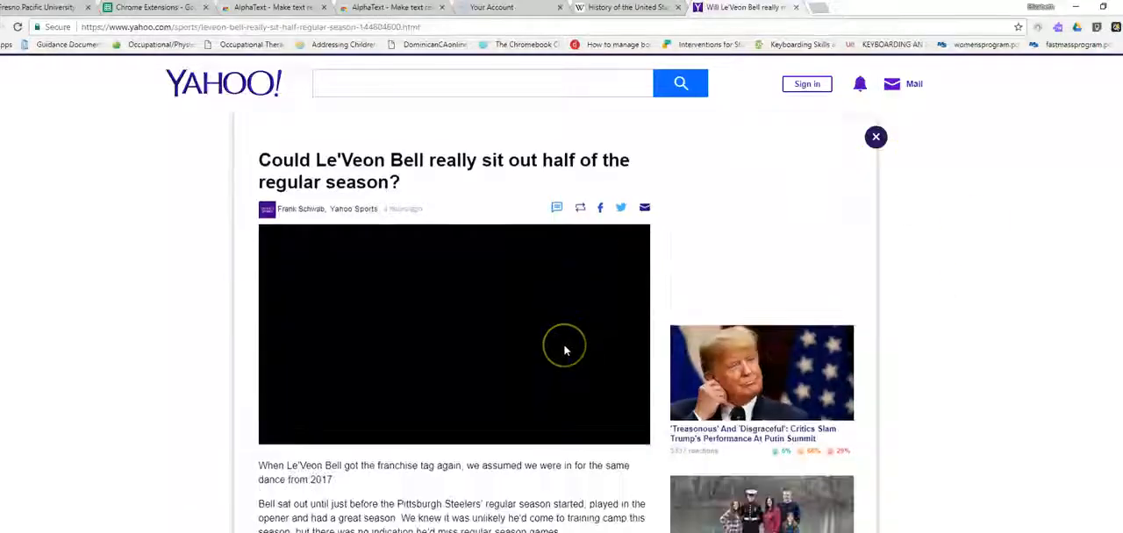
{"action": "scroll", "scroll_direction": "down", "scroll_amount": 3}
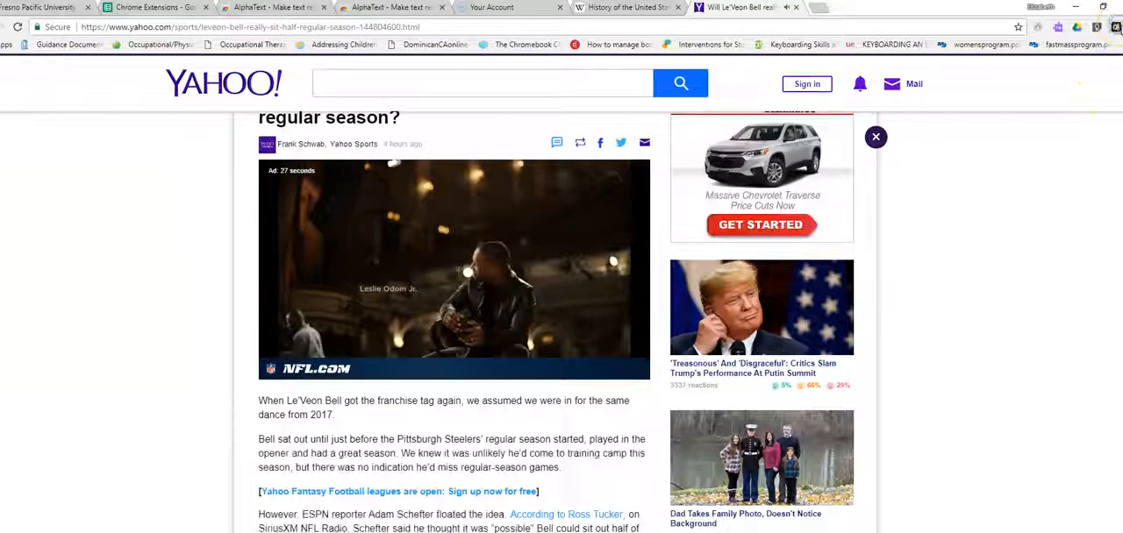
{"action": "left_click", "coordinate": [1118, 24]}
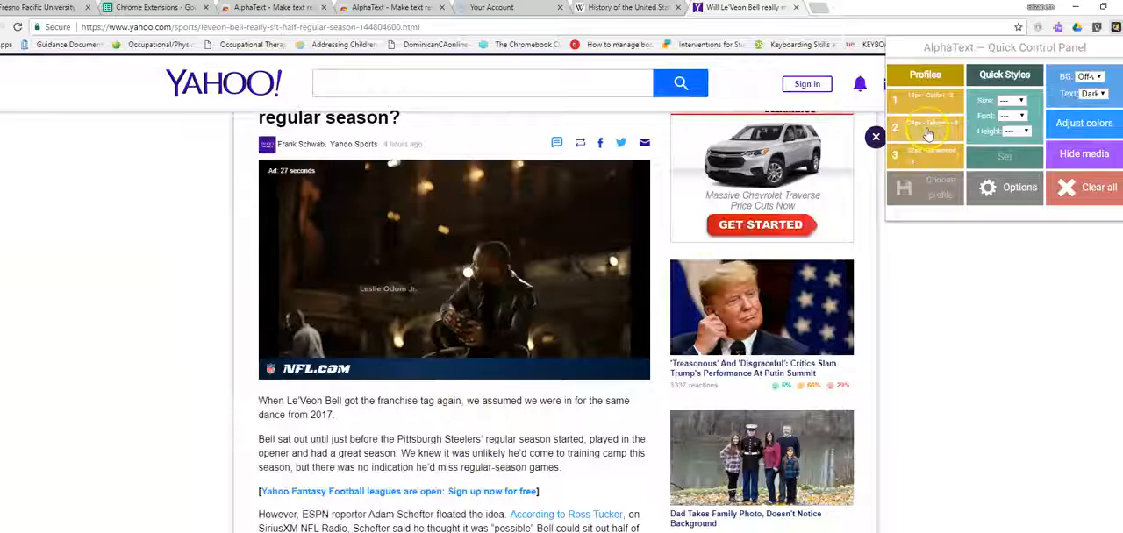
Apply saved Profile 2, then Profile 3, to the Le'Veon Bell article
{"action": "left_click", "coordinate": [923, 126]}
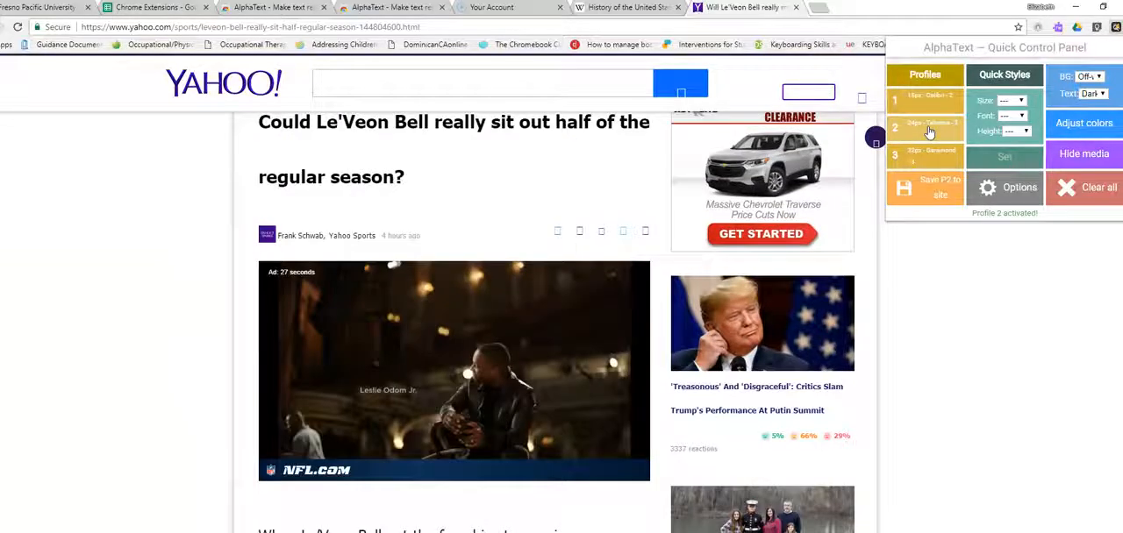
{"action": "scroll", "scroll_direction": "down", "scroll_amount": 3}
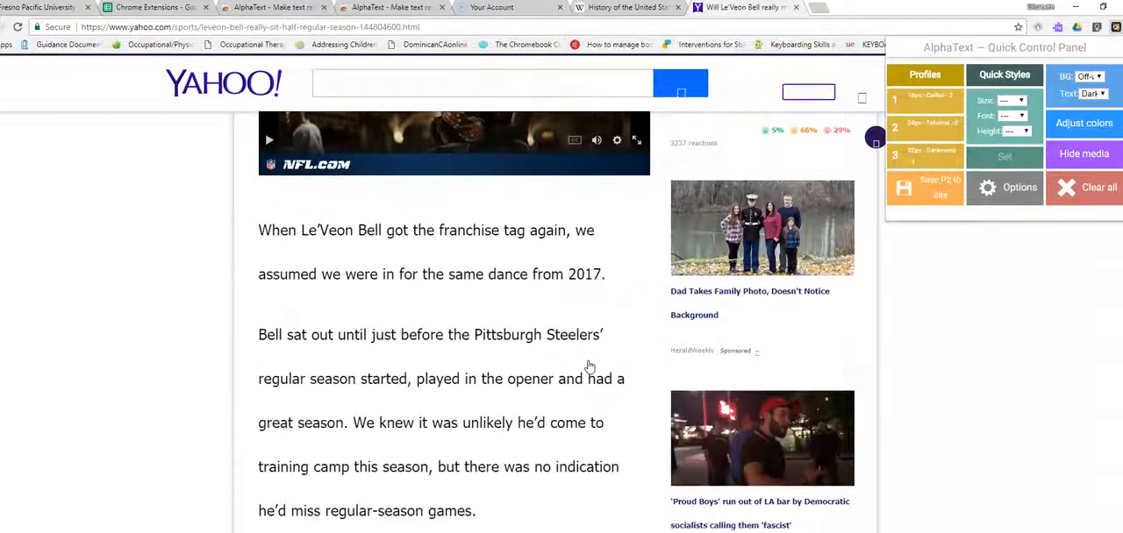
{"action": "scroll", "scroll_direction": "down", "scroll_amount": 3}
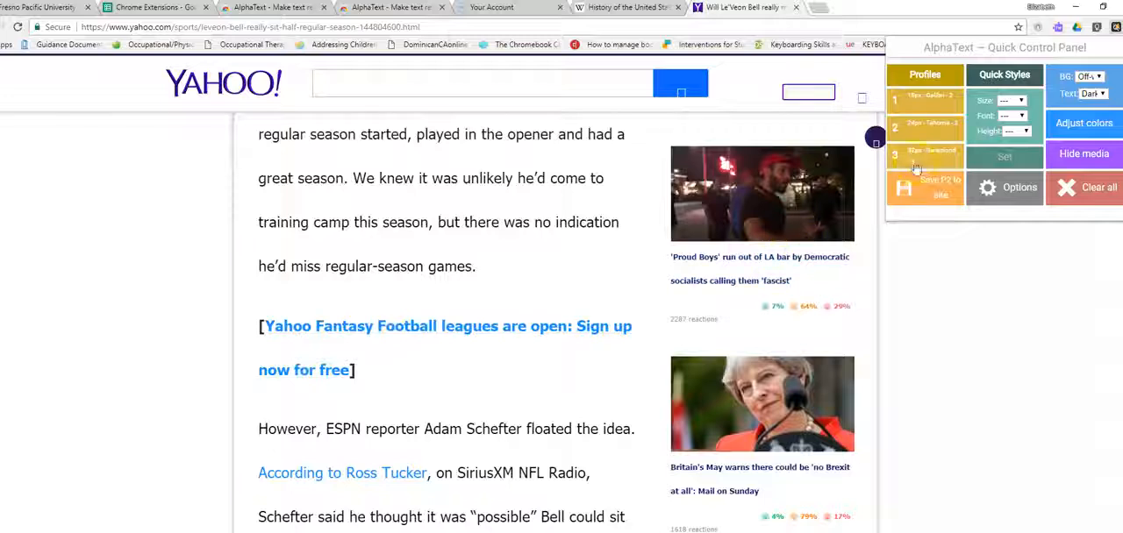
{"action": "left_click", "coordinate": [924, 155]}
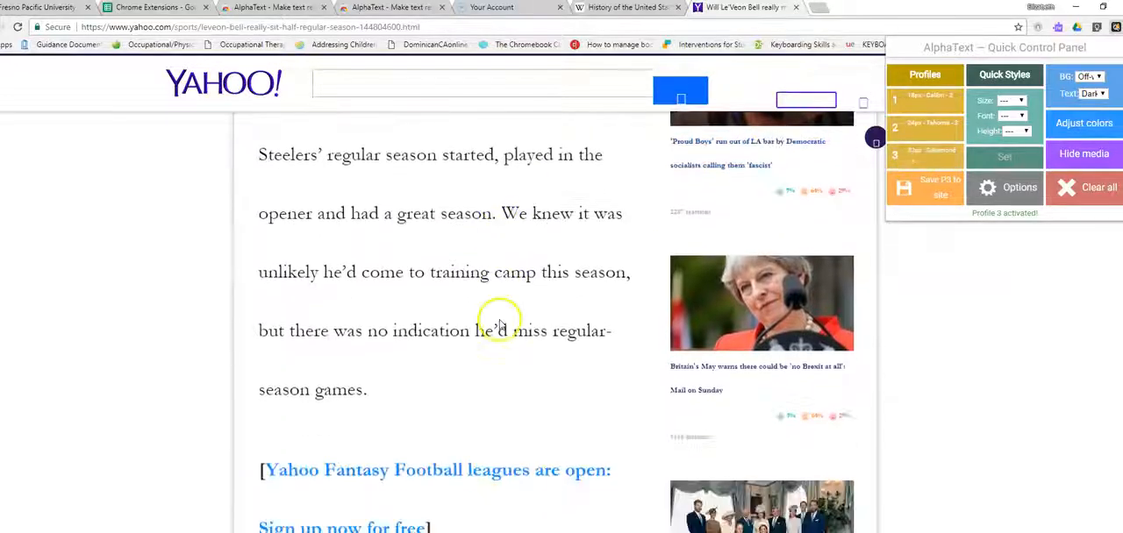
Give the article a cream background with Adjust colors, then return to the Yahoo home page
{"action": "left_click", "coordinate": [1092, 75]}
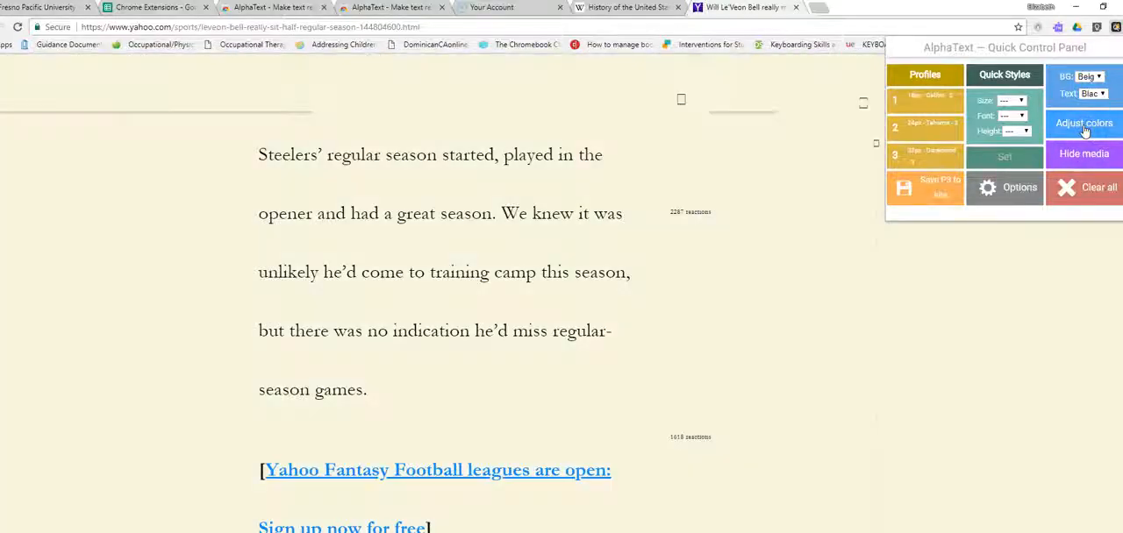
{"action": "scroll", "scroll_direction": "down", "scroll_amount": 3}
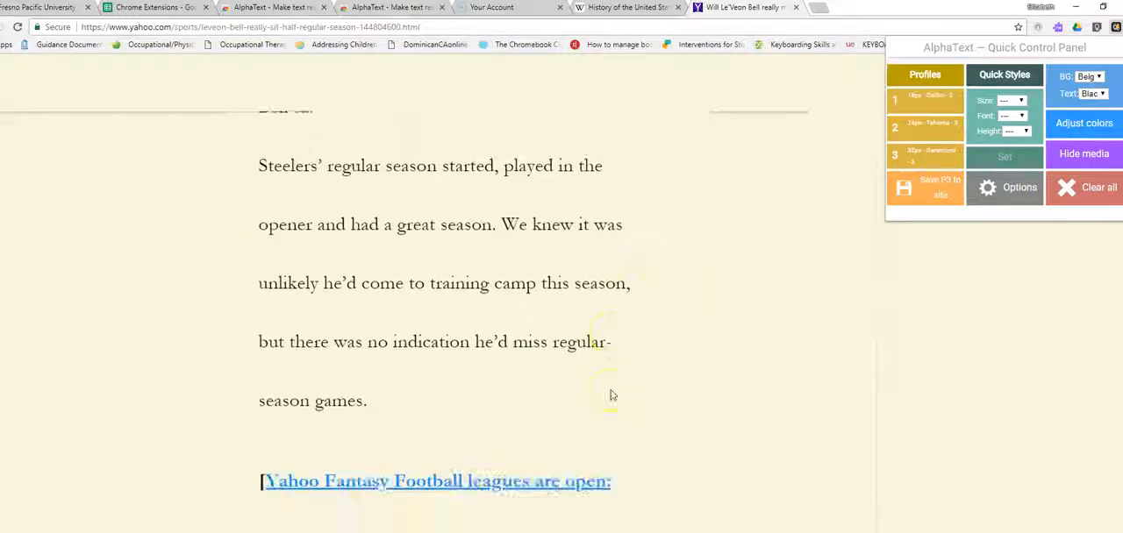
{"action": "scroll", "scroll_direction": "up", "scroll_amount": 3}
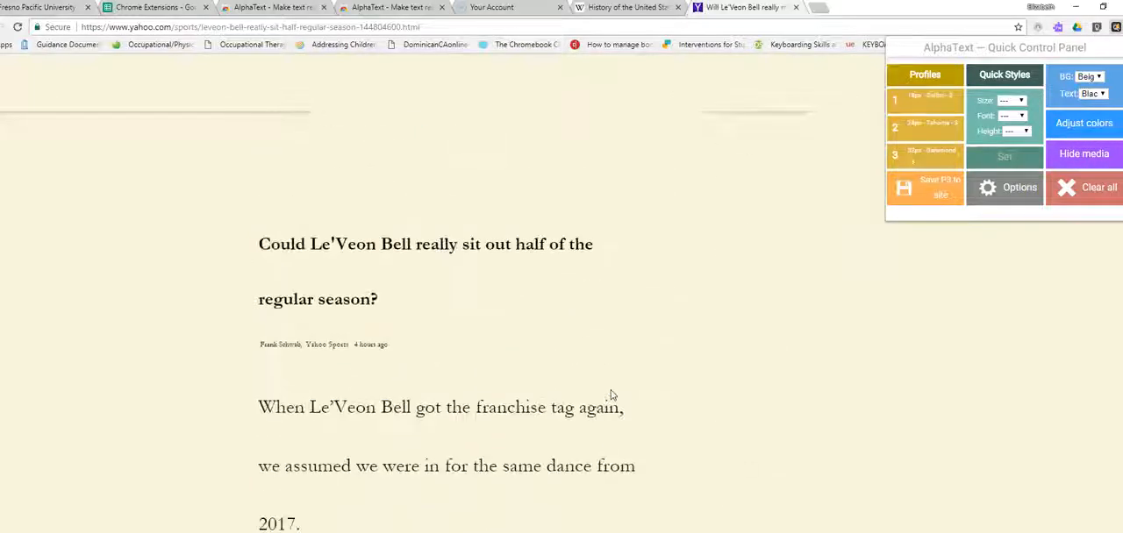
{"action": "left_click", "coordinate": [1091, 186]}
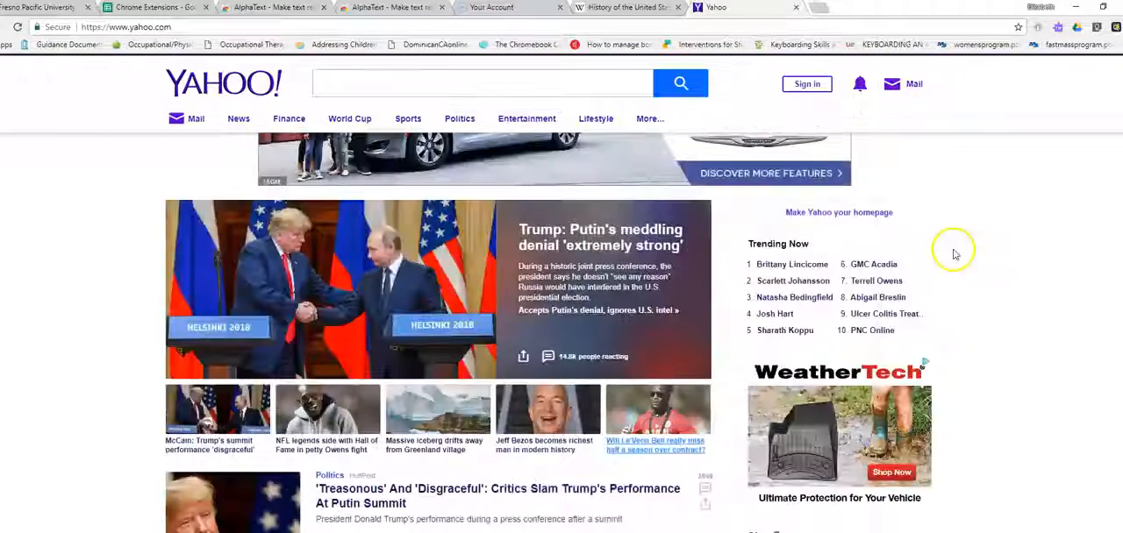
{"action": "mouse_move", "coordinate": [54, 460]}
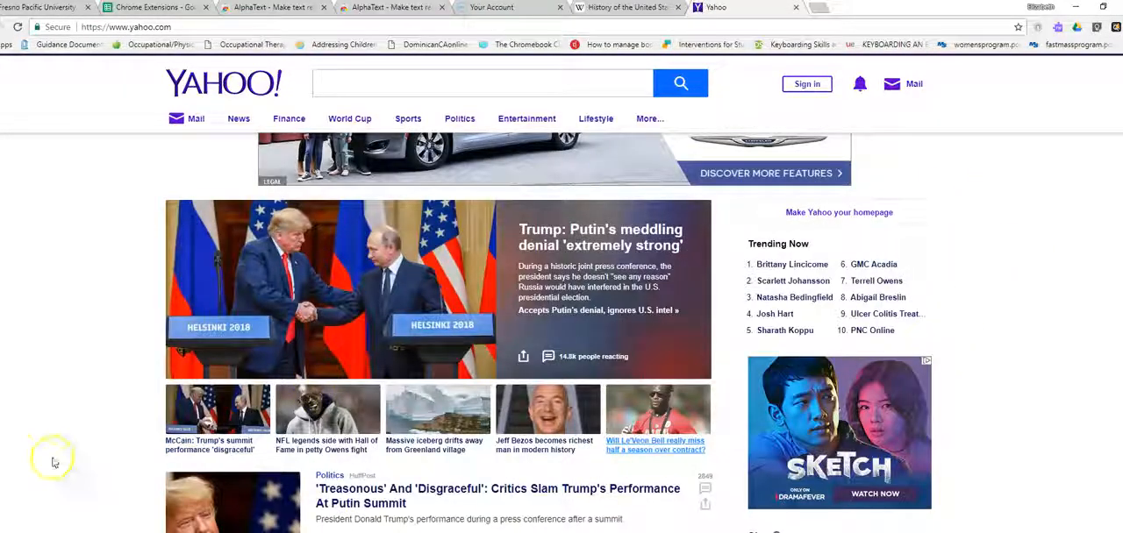